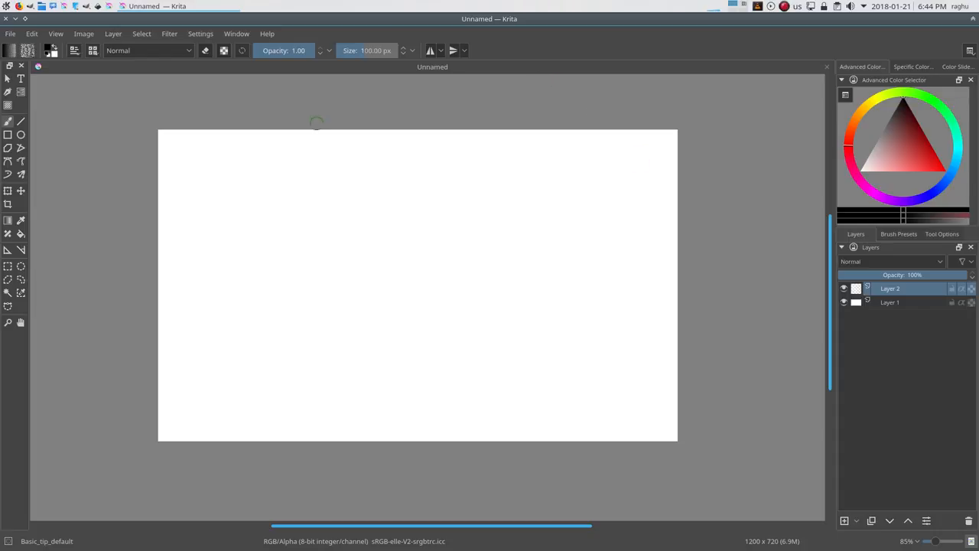
pyautogui.moveTo(207, 213)
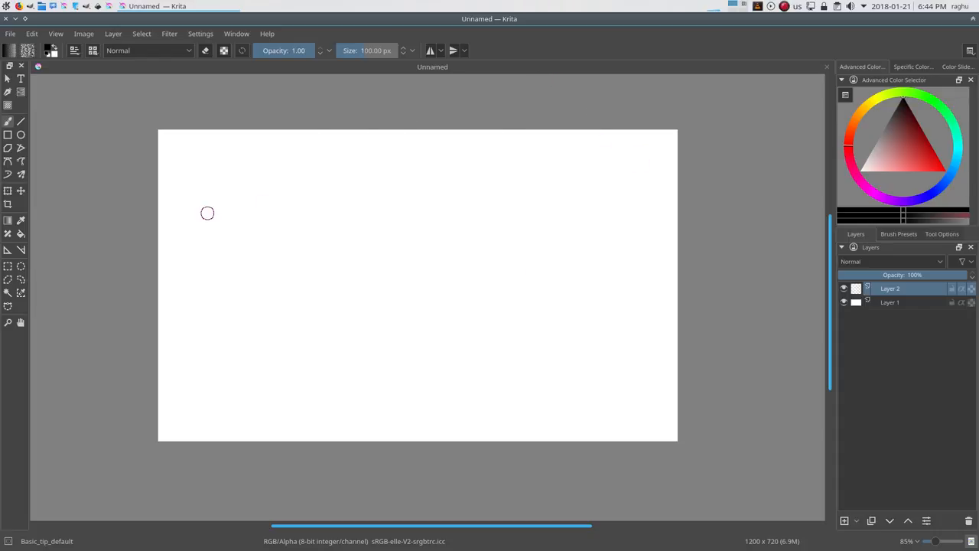
pyautogui.moveTo(620, 138)
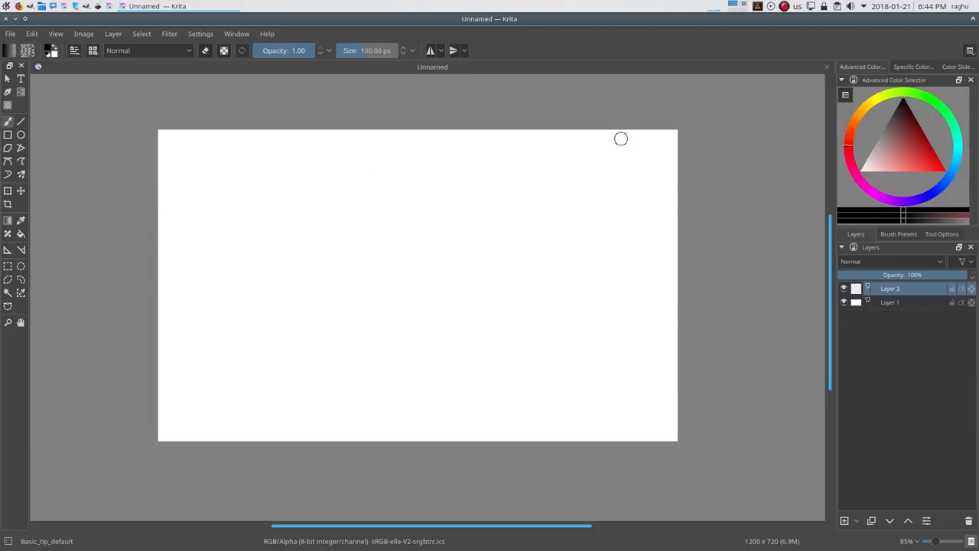
pyautogui.moveTo(780, 102)
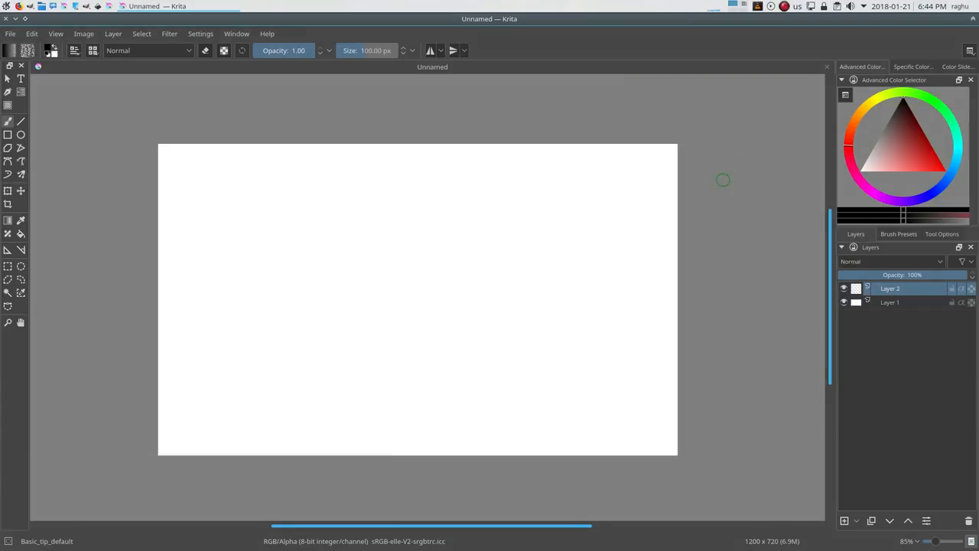
pyautogui.moveTo(773, 120)
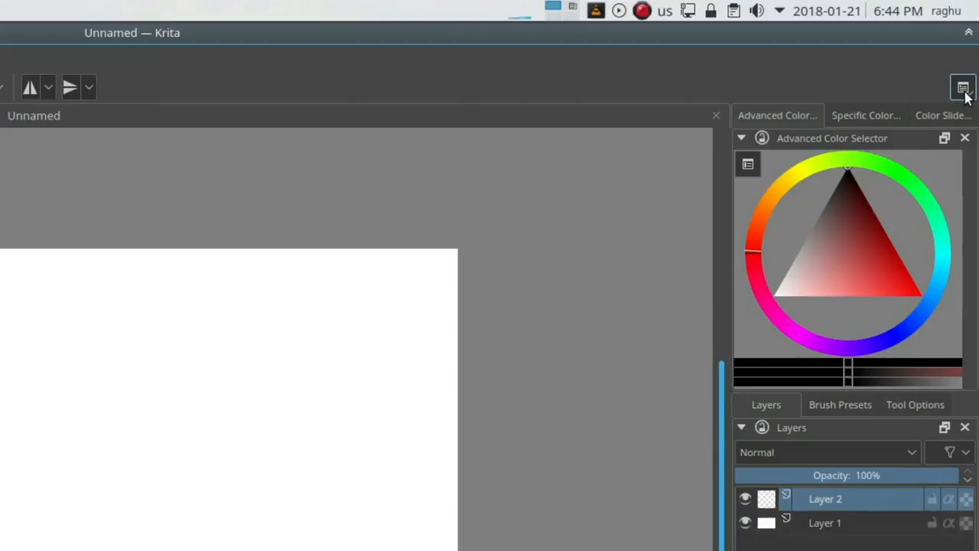
# - Try the Big_Vector workspace preset, then restore the Default workspace layout
pyautogui.click(962, 87)
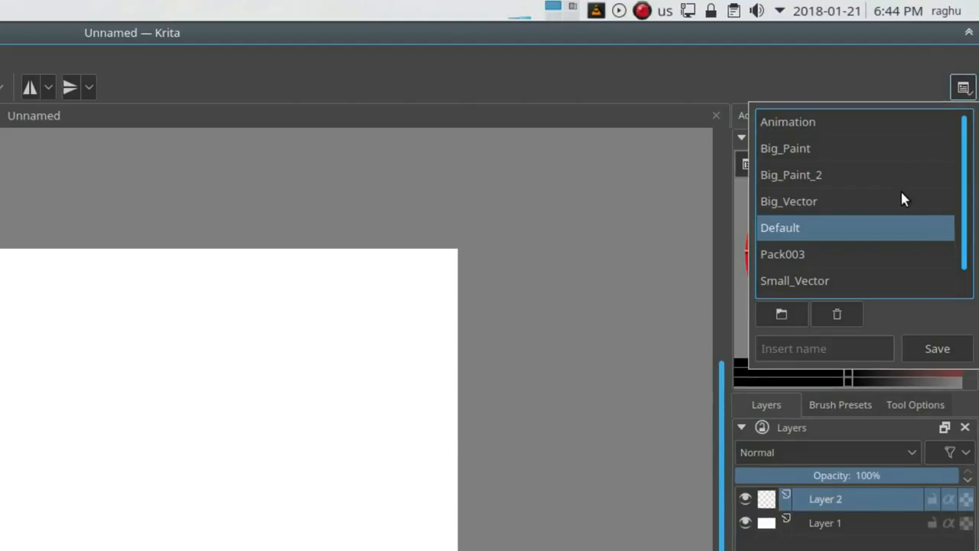
pyautogui.scroll(-3)
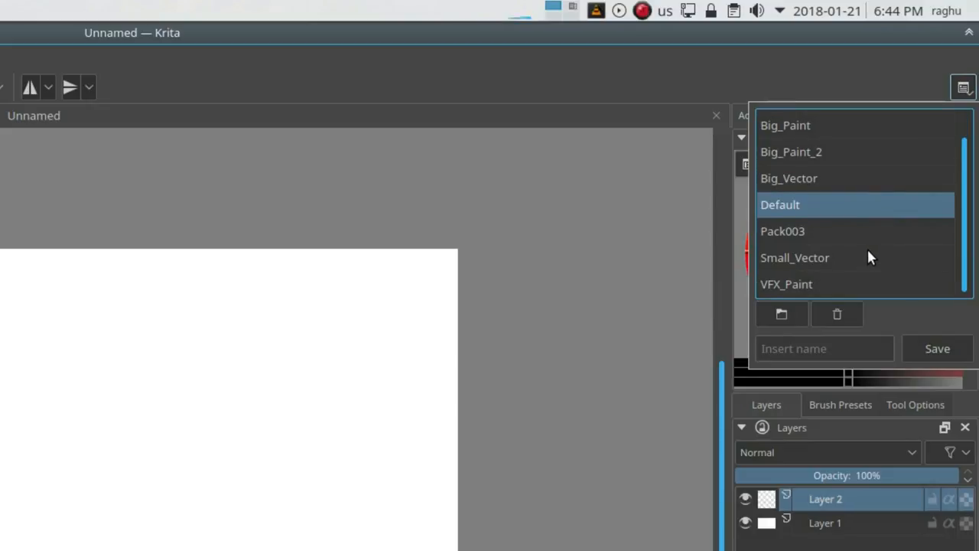
pyautogui.scroll(3)
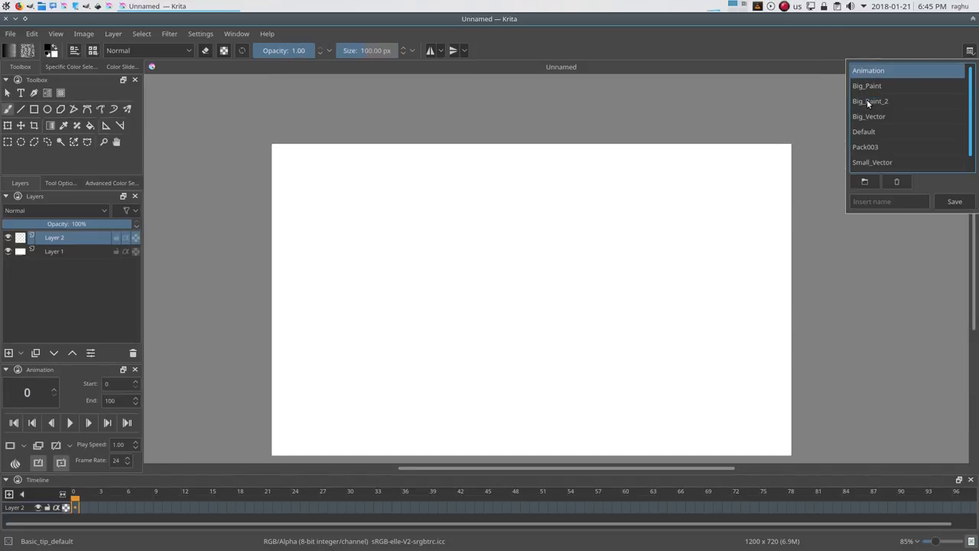
pyautogui.click(870, 116)
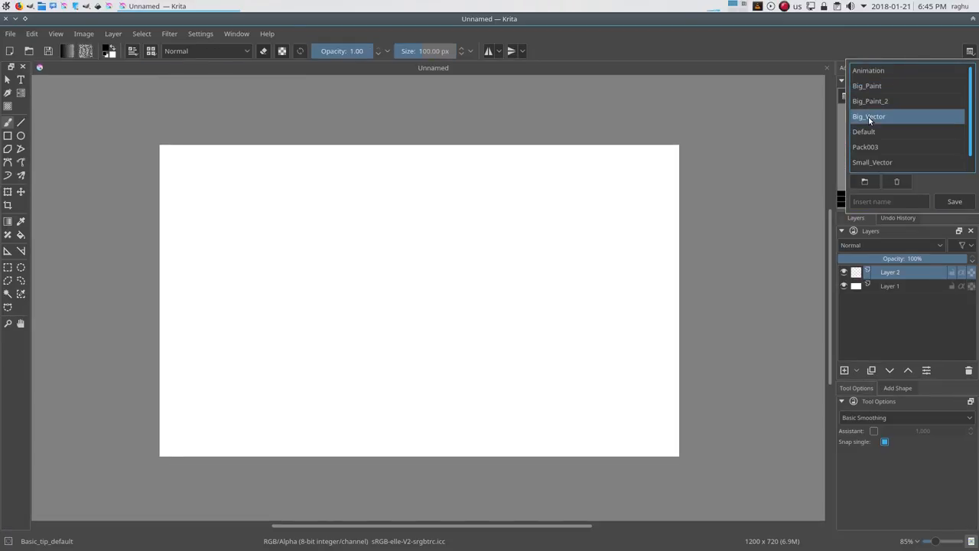
pyautogui.moveTo(862, 137)
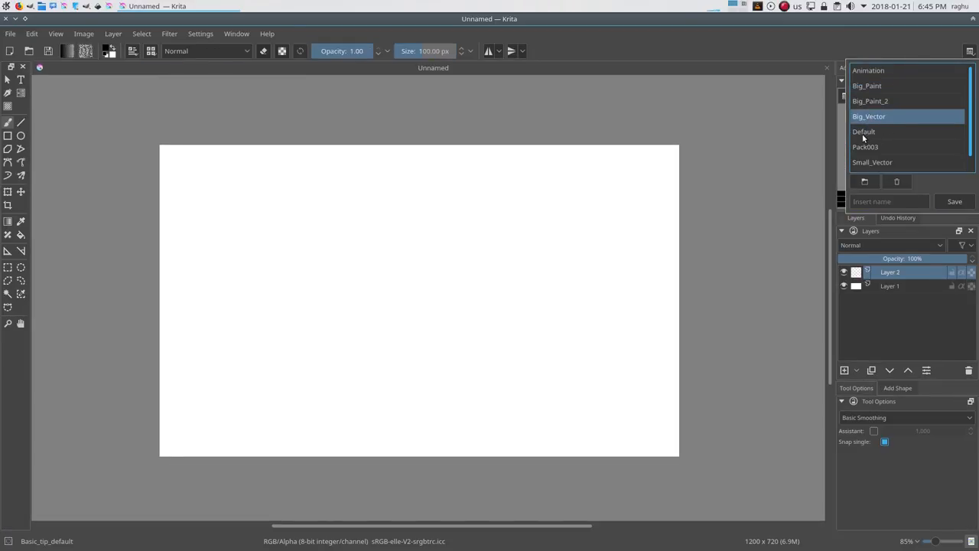
pyautogui.click(864, 131)
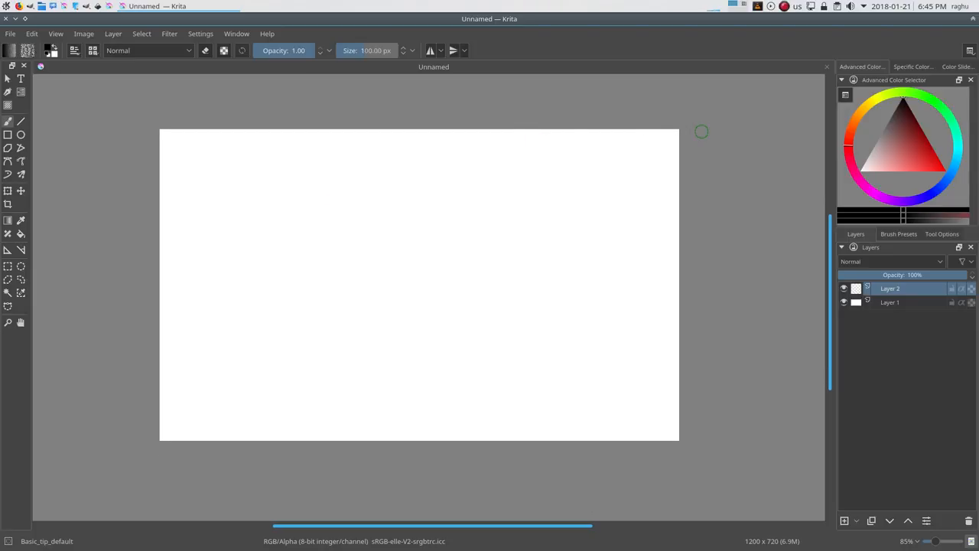
pyautogui.moveTo(293, 57)
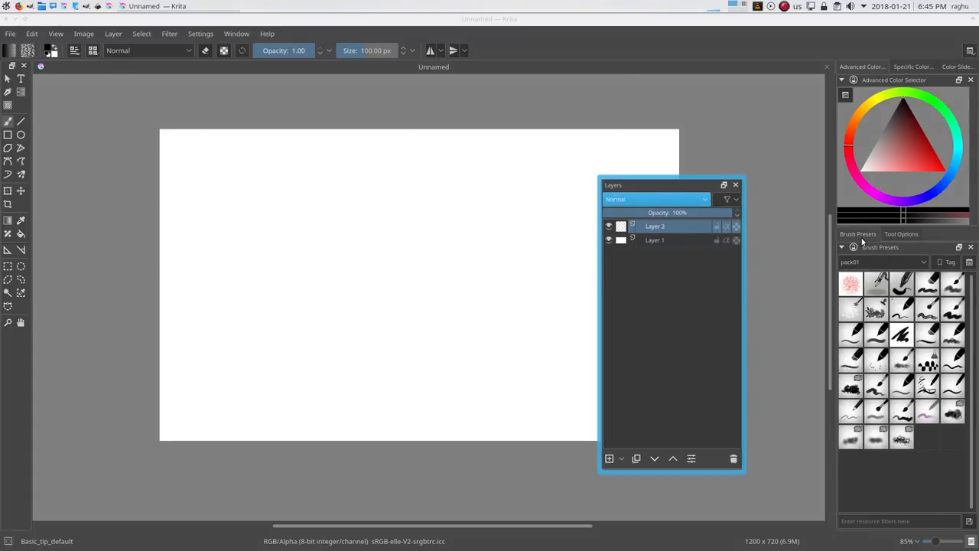
# - Show Tool Options and re-dock the floating Layers panel beneath the color selector
pyautogui.click(901, 234)
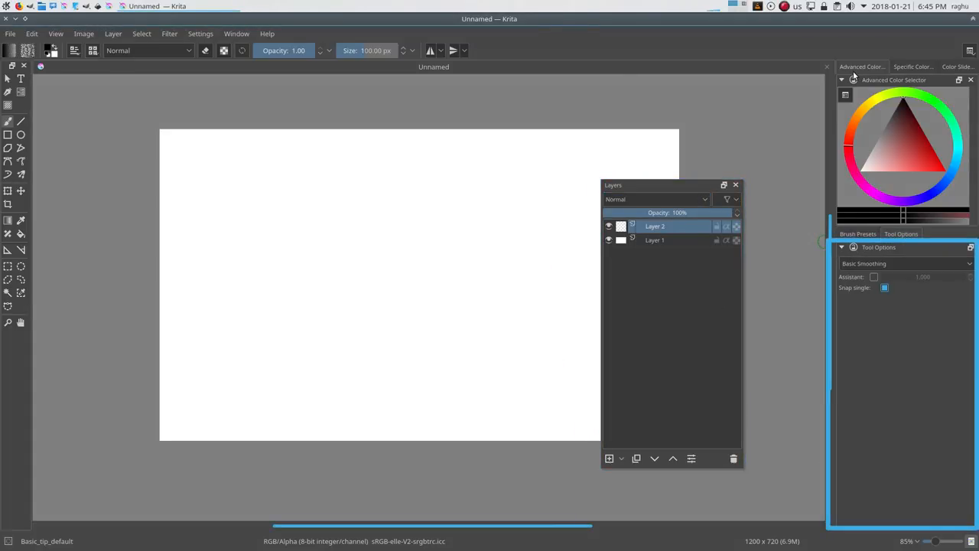
pyautogui.moveTo(612, 184); pyautogui.dragTo(635, 175)
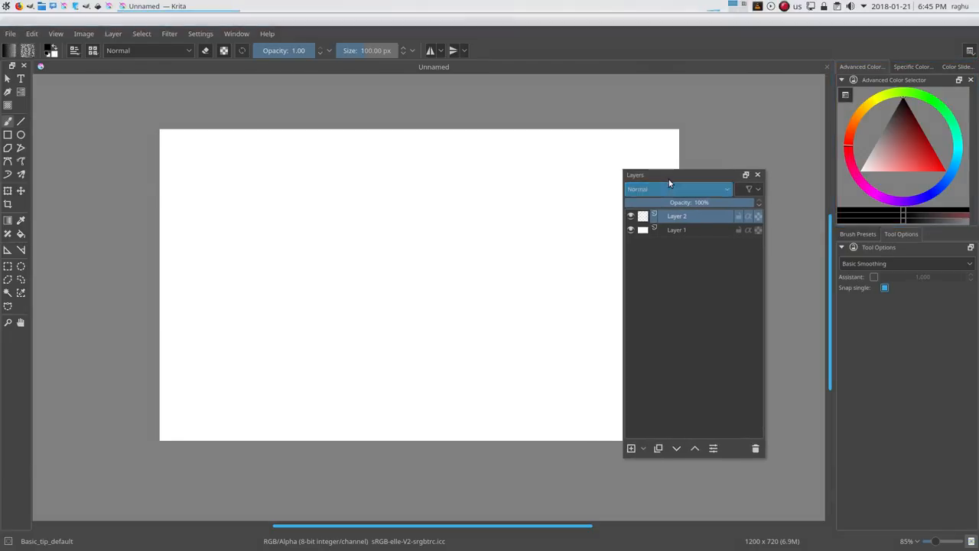
pyautogui.moveTo(635, 175); pyautogui.dragTo(902, 233)
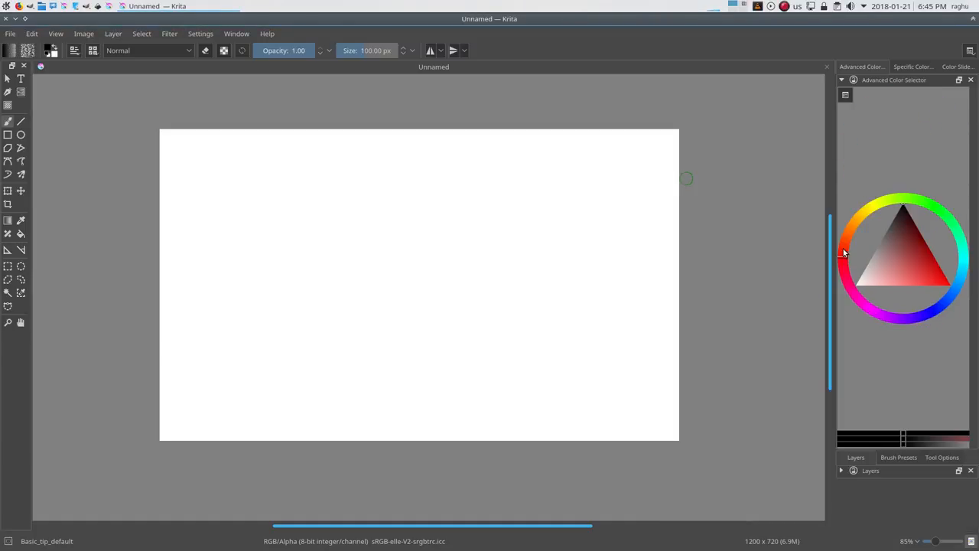
pyautogui.moveTo(235, 33)
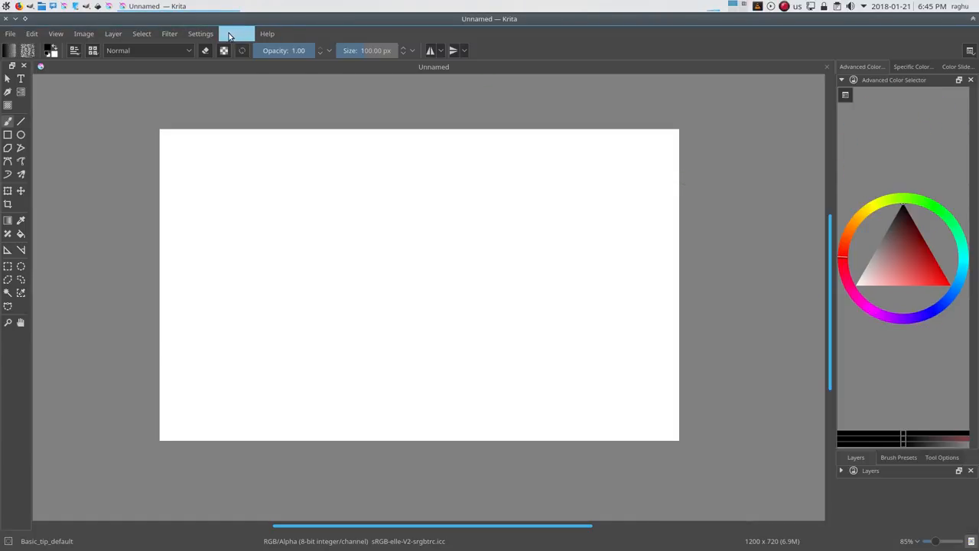
pyautogui.click(199, 33)
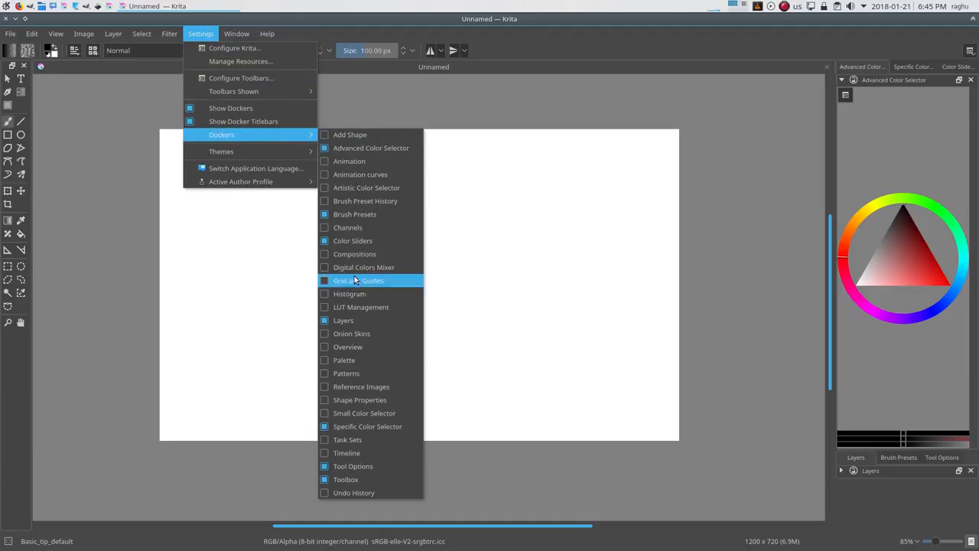
pyautogui.moveTo(474, 142)
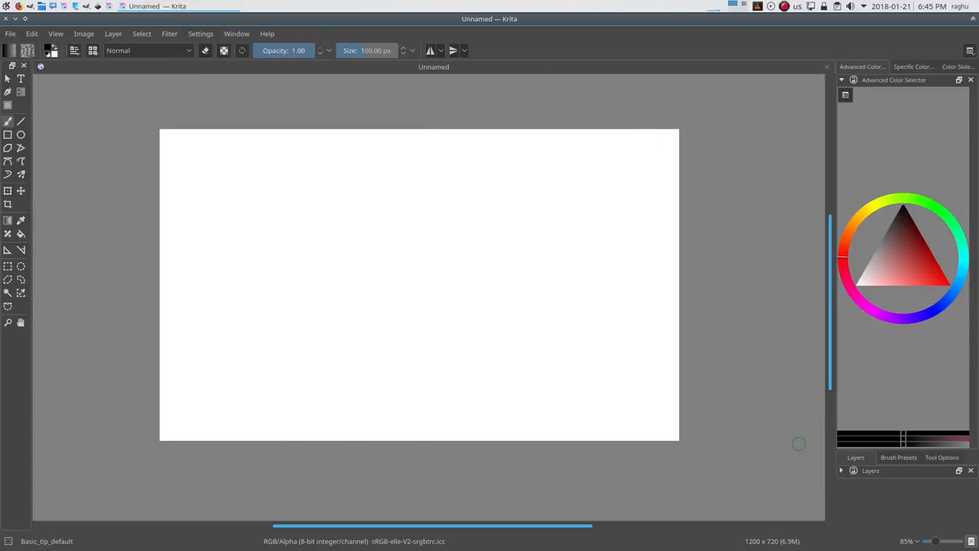
# - Drag floating Layers into the right dock, tabbed with Brush Presets and Tool Options
pyautogui.click(844, 522)
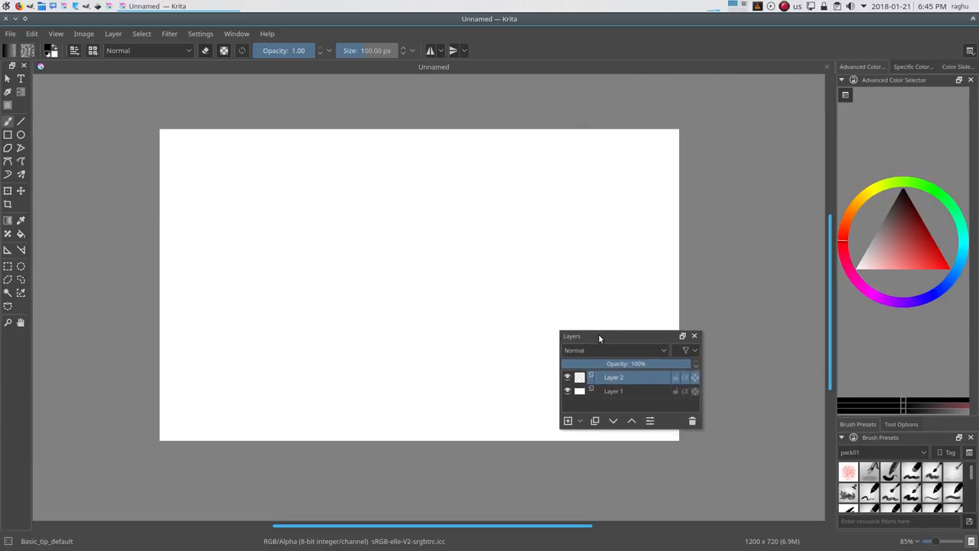
pyautogui.moveTo(601, 336); pyautogui.dragTo(488, 43)
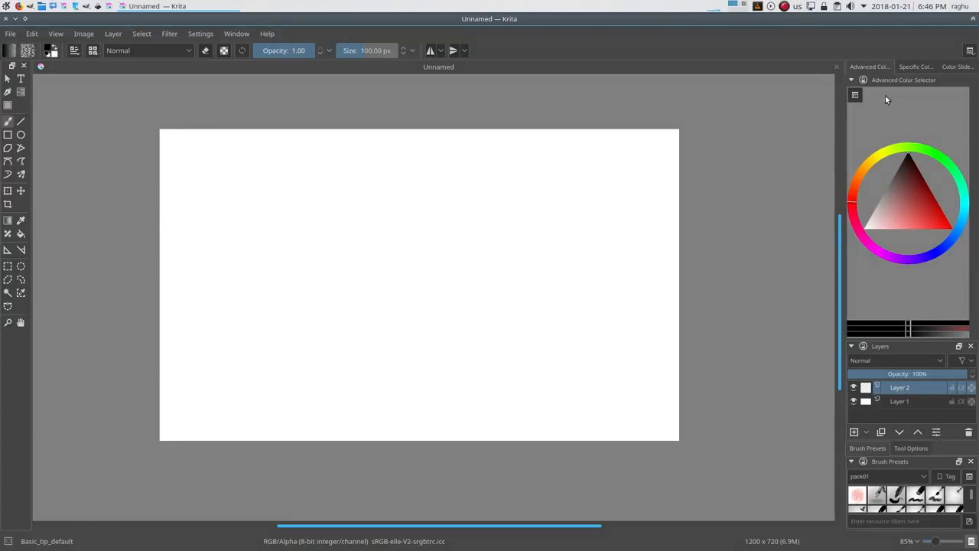
pyautogui.moveTo(887, 96)
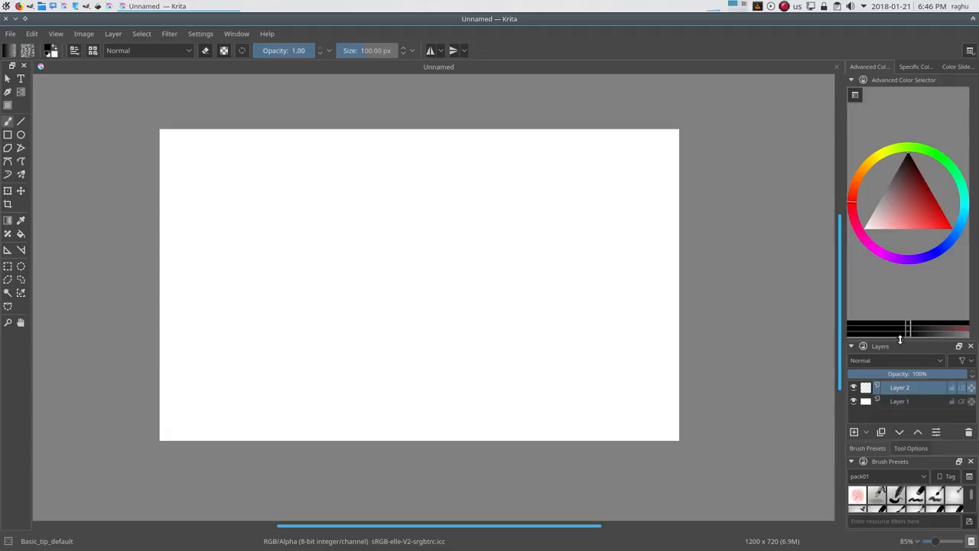
pyautogui.moveTo(880, 345); pyautogui.dragTo(856, 381)
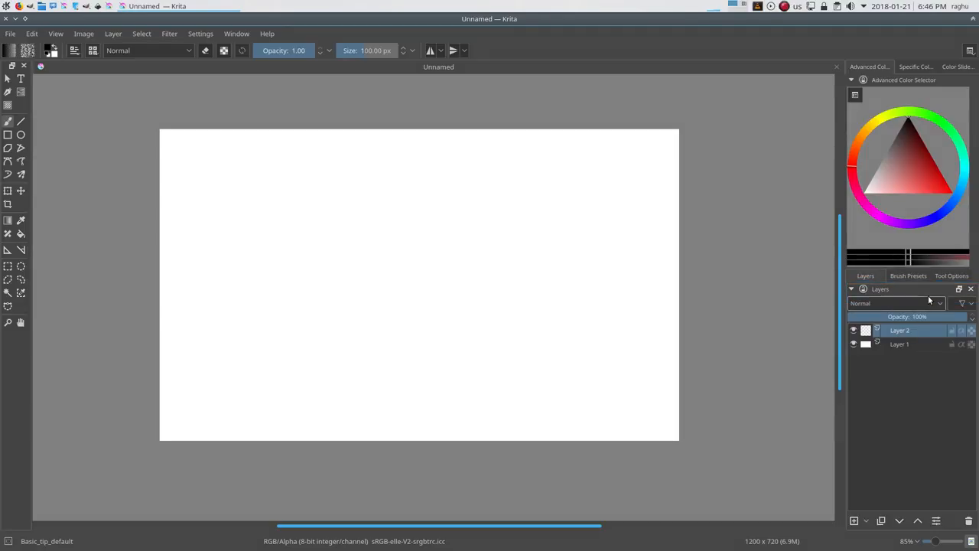
# - Turn off Show Docker Titlebars in the Settings menu
pyautogui.click(200, 33)
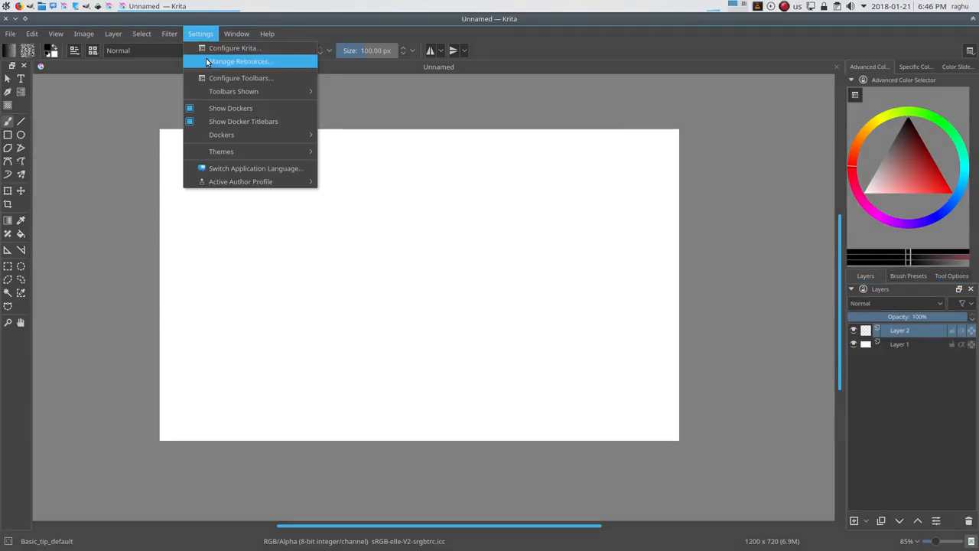
pyautogui.moveTo(256, 121)
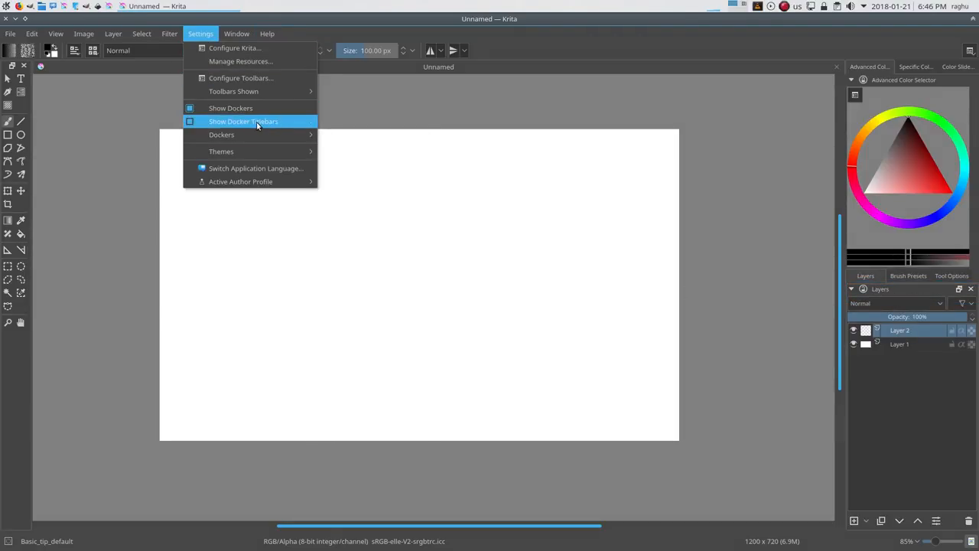
pyautogui.click(243, 121)
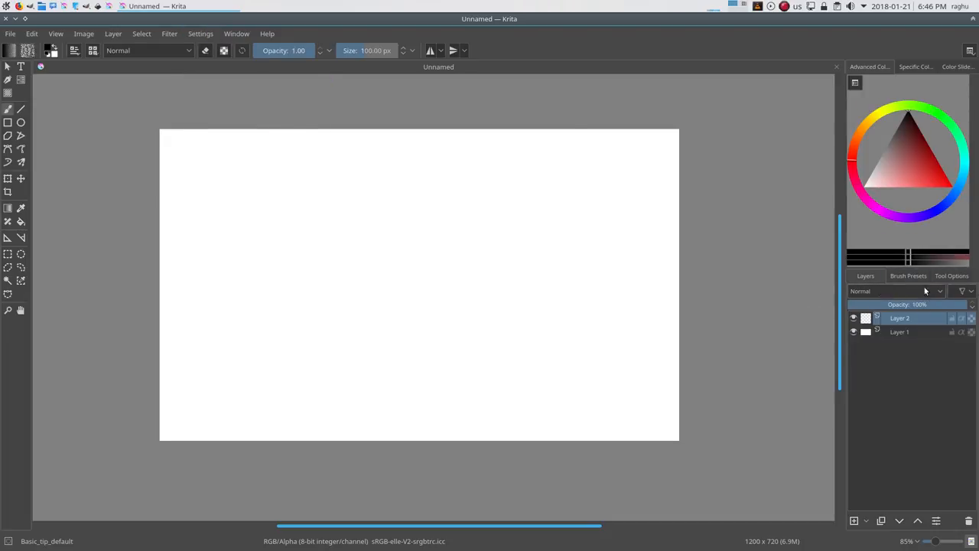
pyautogui.moveTo(657, 344)
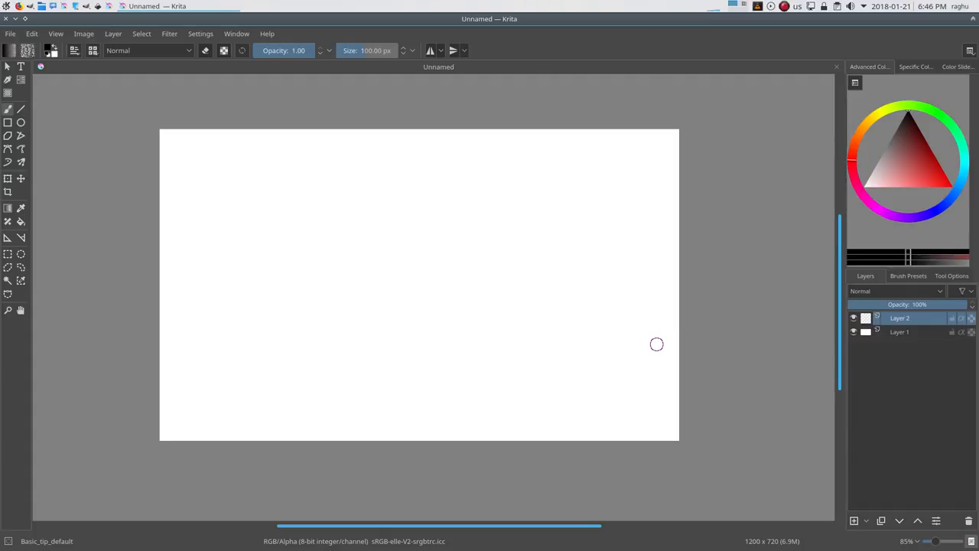
pyautogui.moveTo(363, 258)
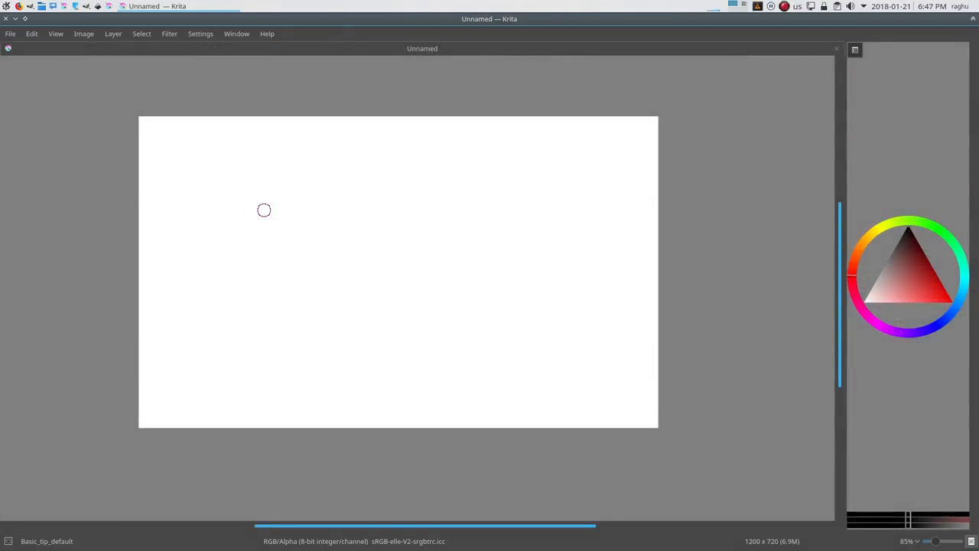
pyautogui.moveTo(552, 173)
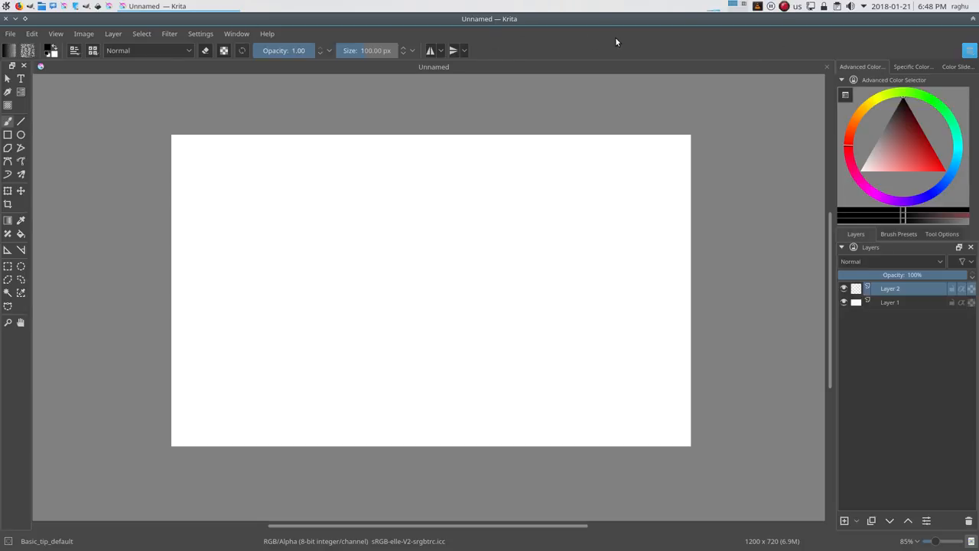
# - Restore the full interface with title bars and show the workspace presets list
pyautogui.click(969, 49)
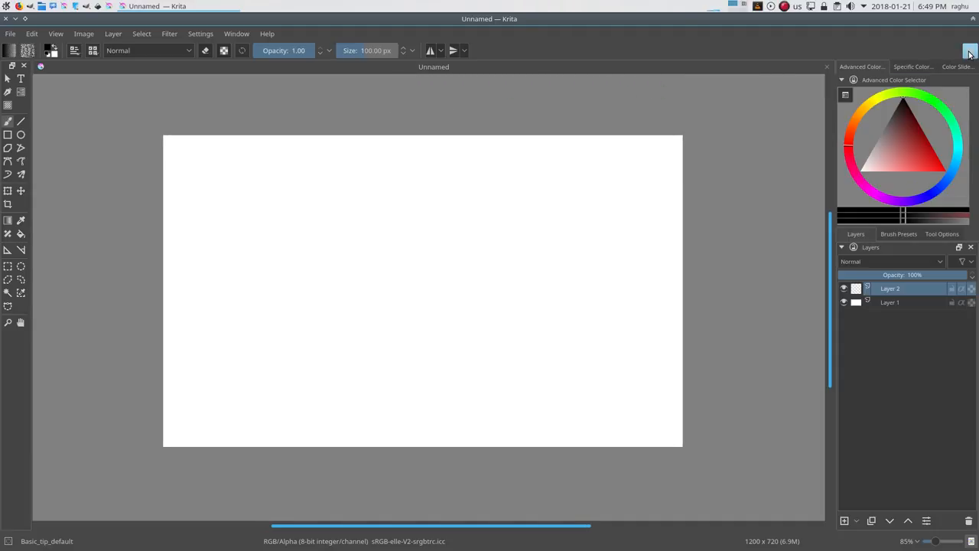
pyautogui.click(971, 50)
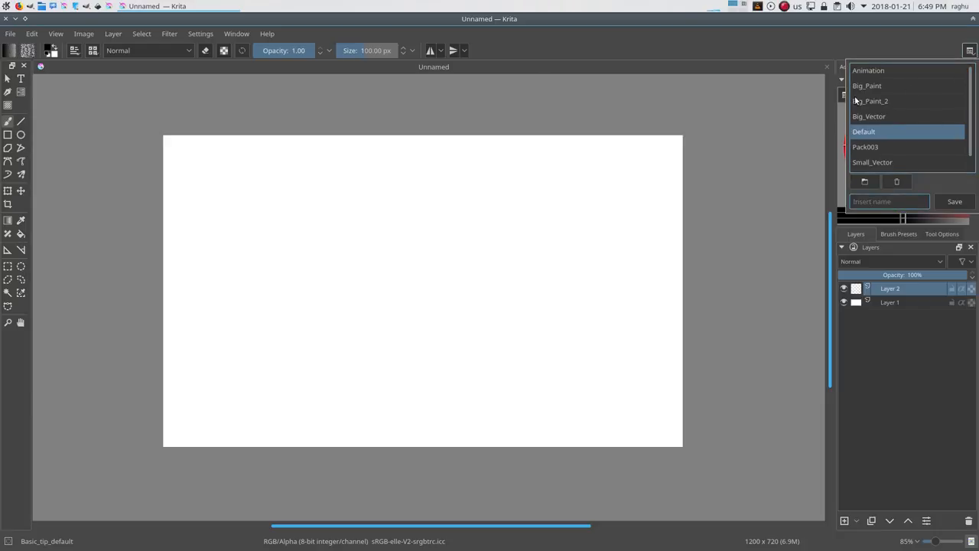
# - Name the custom workspace 'new'
pyautogui.write('new')
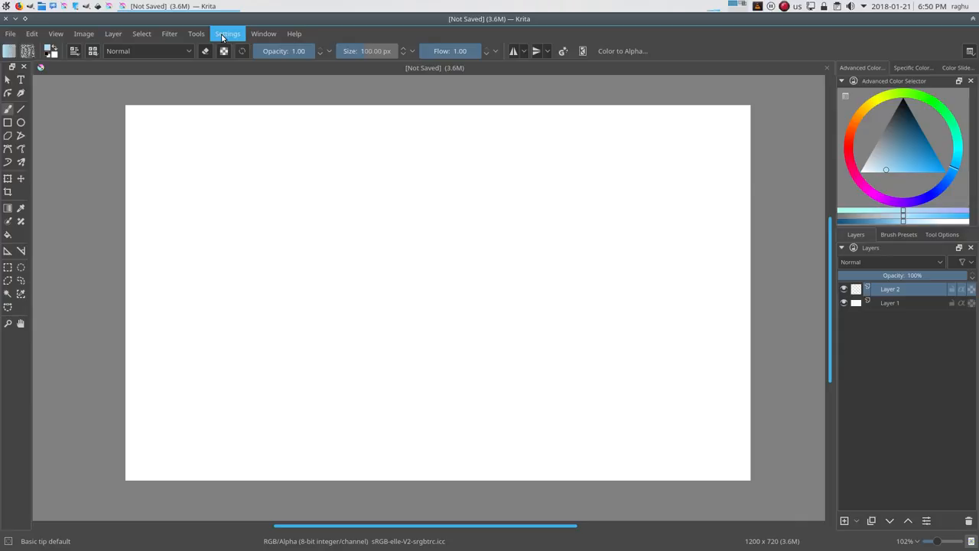
# - Apply a light interface theme from Settings > Themes
pyautogui.click(227, 33)
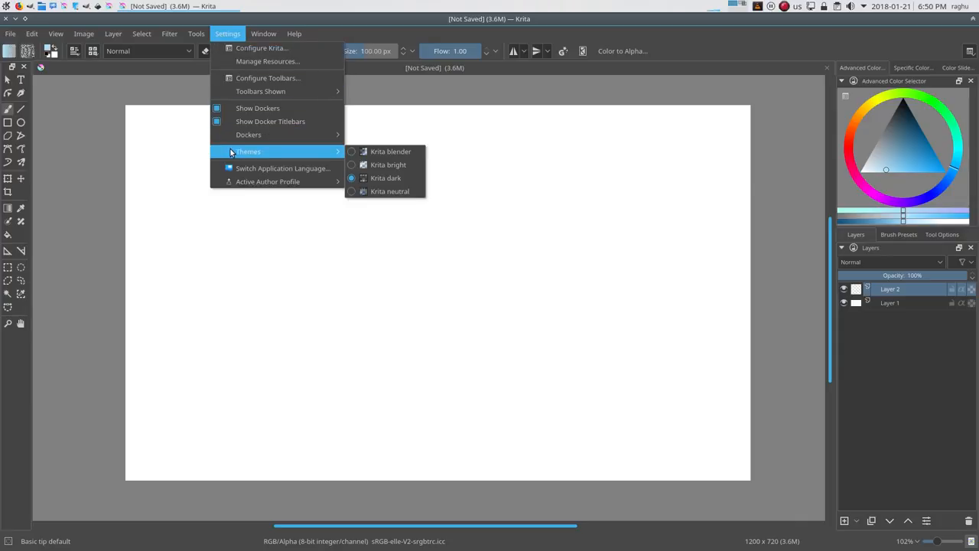
pyautogui.moveTo(388, 164)
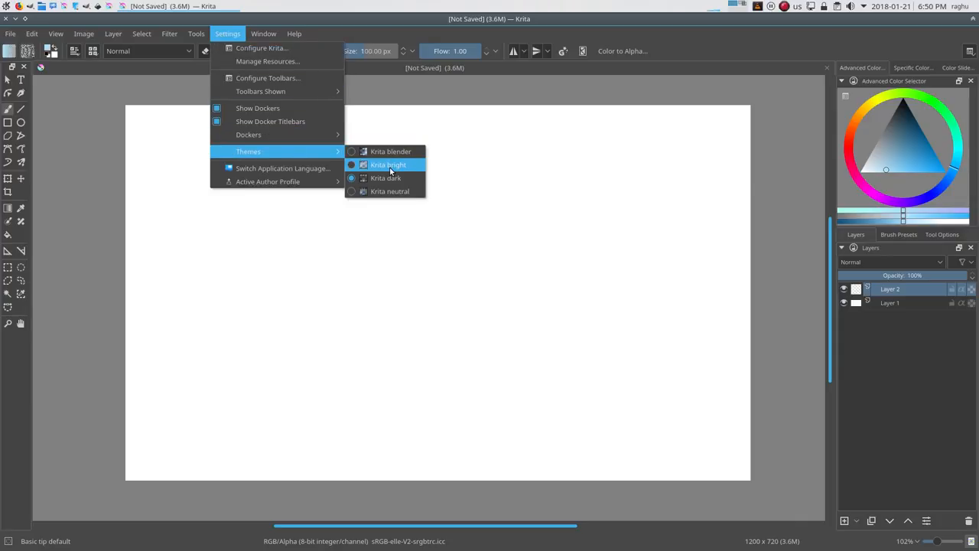
pyautogui.moveTo(389, 191)
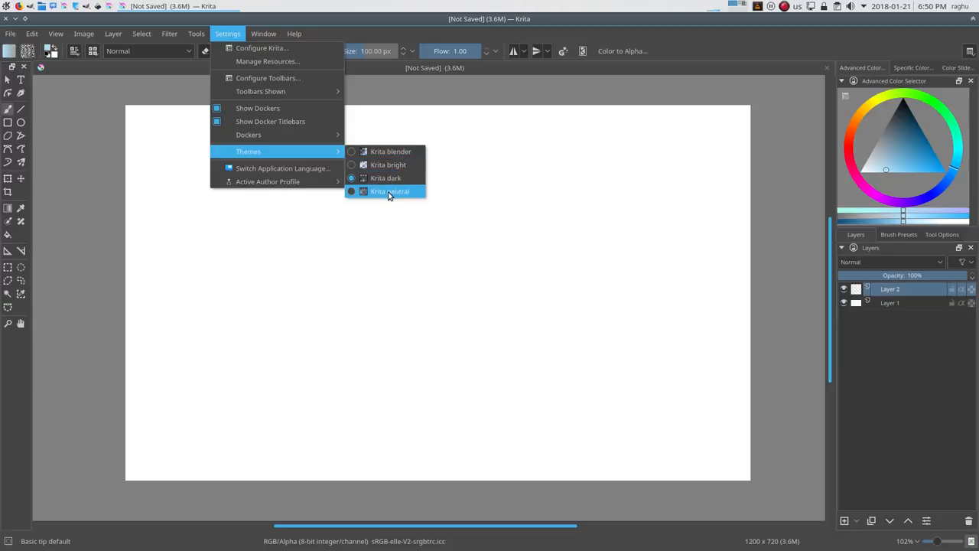
pyautogui.click(390, 191)
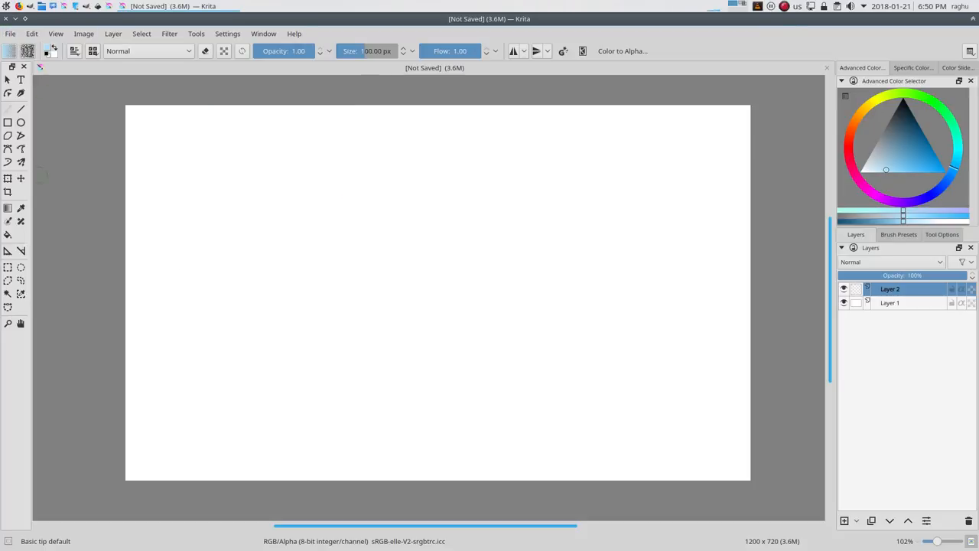